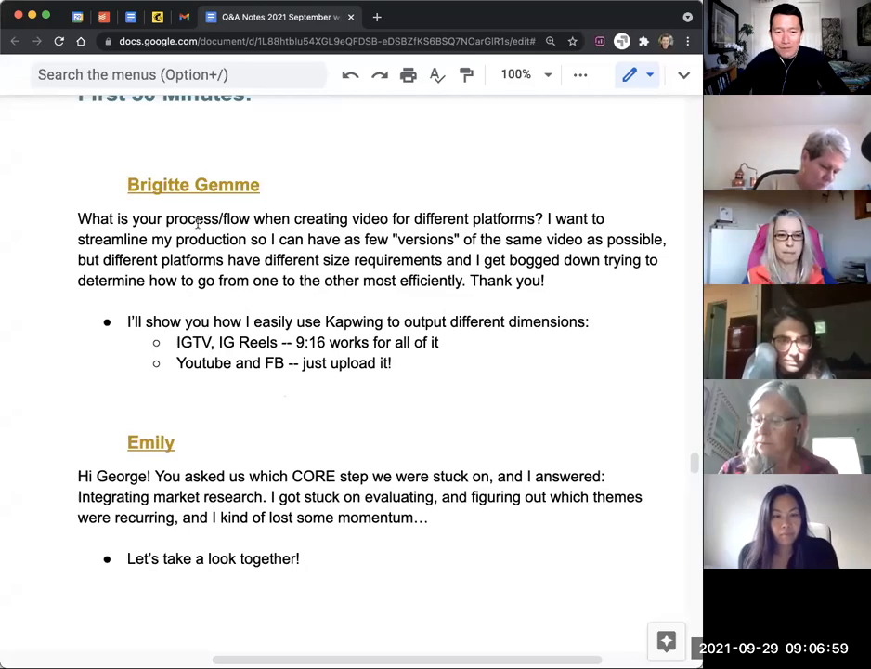
Switch from the Q&A notes to a new tab loading kapwing.com
left_click_drag(179, 219, 479, 219)
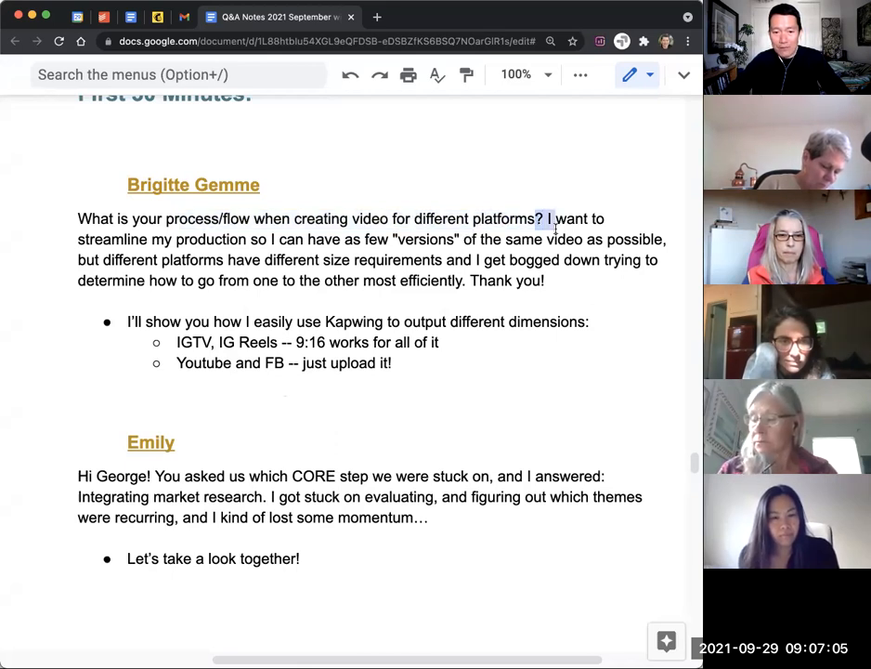
left_click_drag(548, 219, 660, 238)
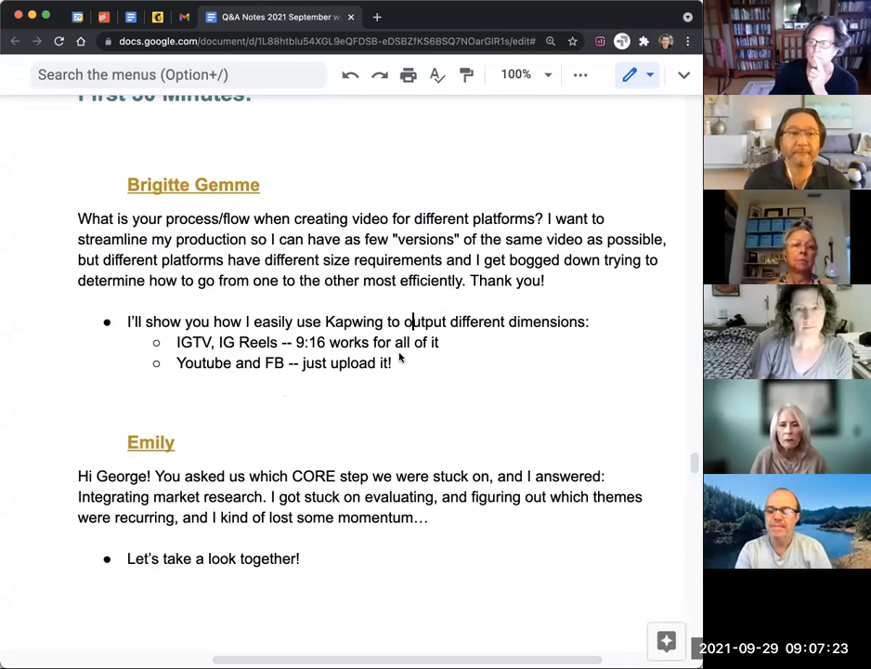
type("kapwing.com/workspace/5e5eb8b14c578e0016d6631f")
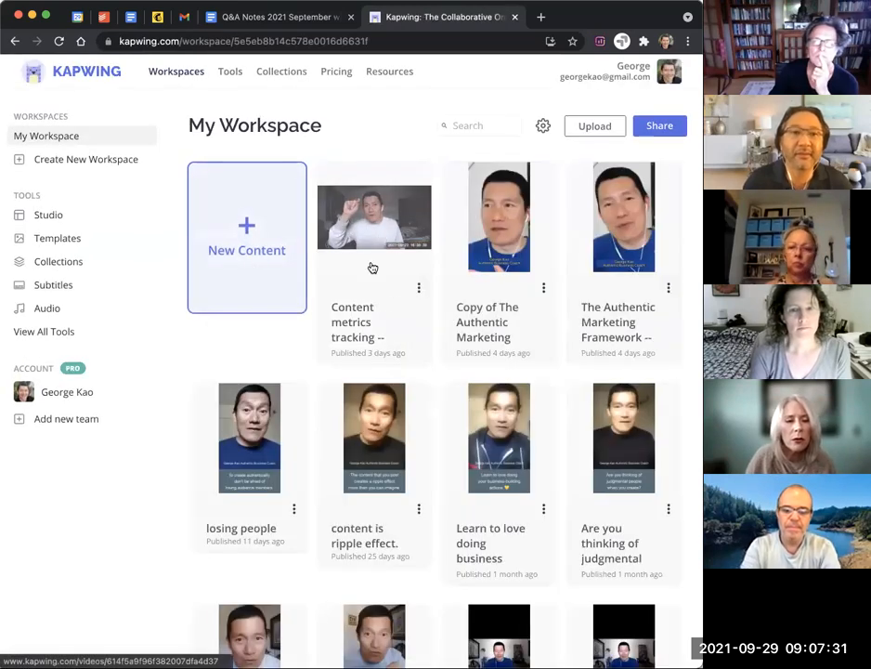
Edit the content metrics tracking video and try the 9:16 vertical output size
left_click(374, 218)
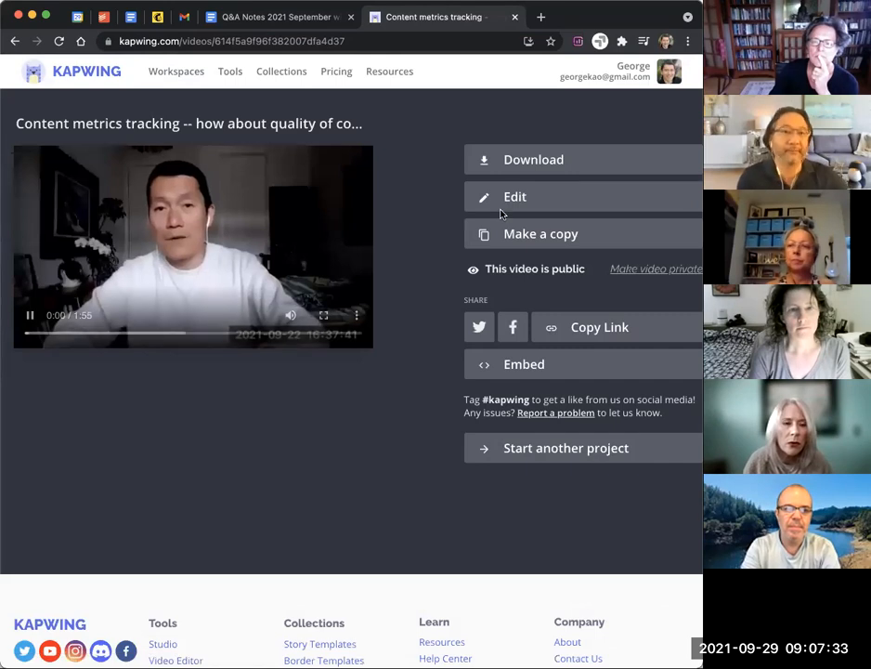
left_click(515, 197)
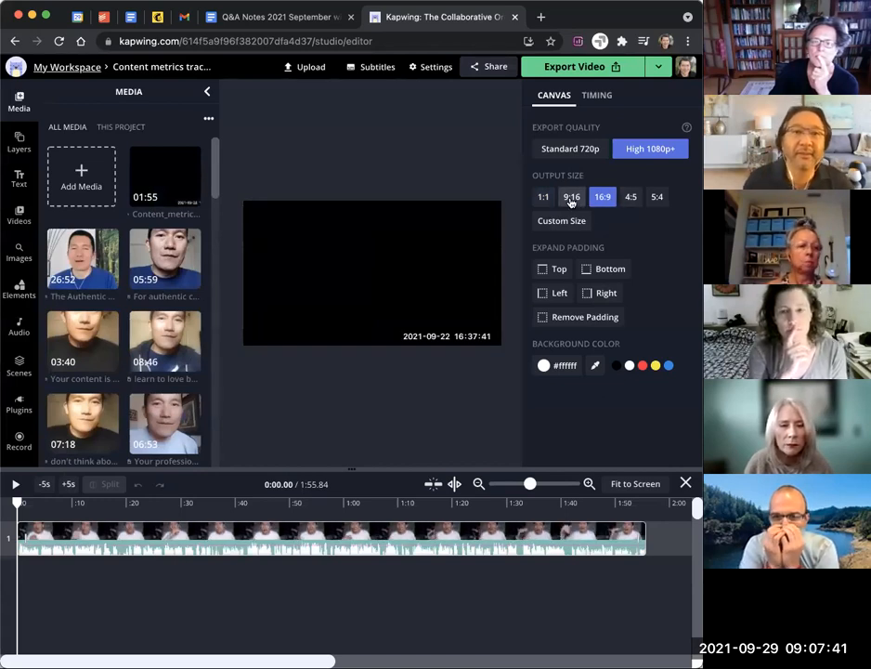
left_click(573, 197)
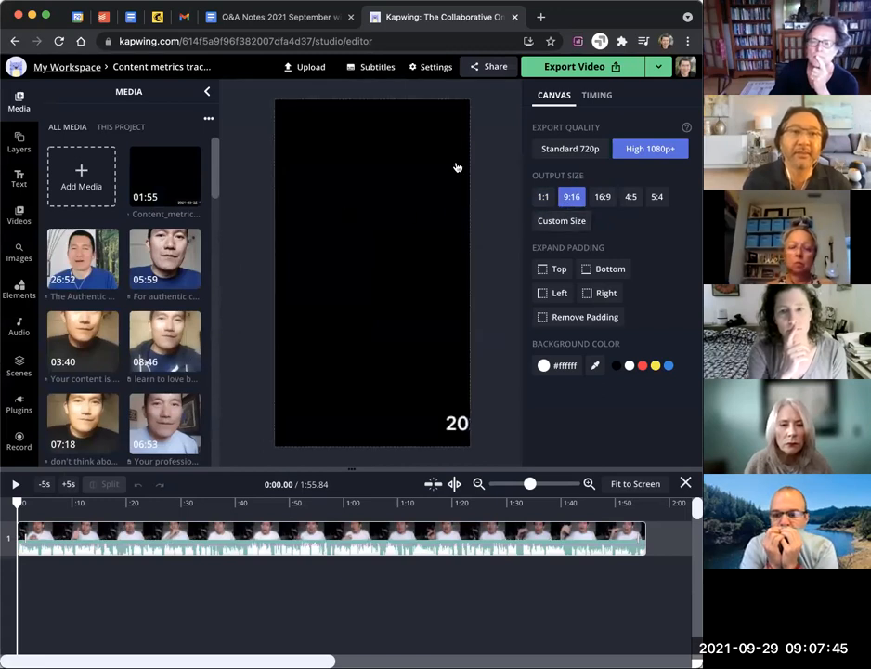
left_click(602, 197)
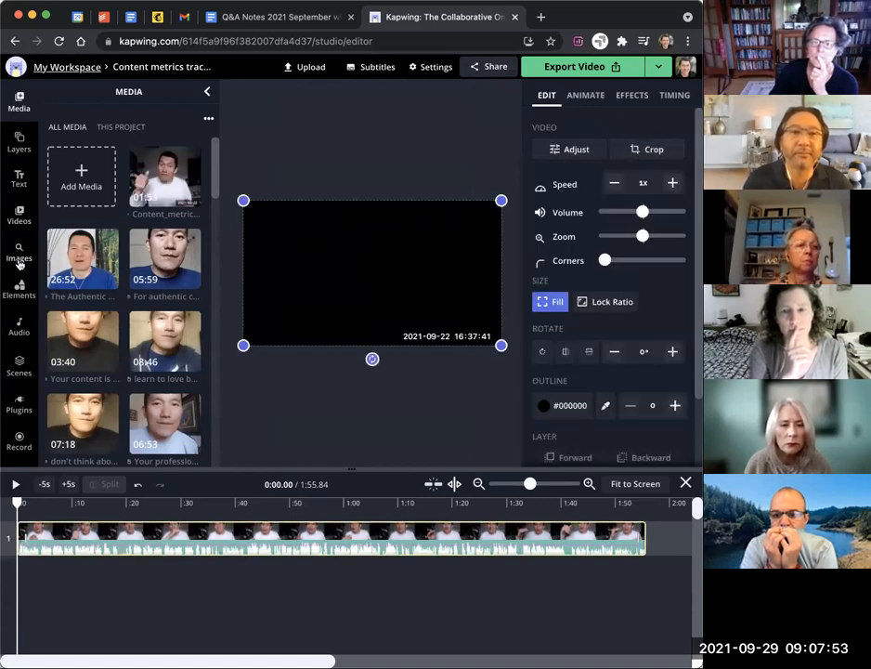
Select the video layer from the Layers panel and bring up its Crop tool
left_click(19, 141)
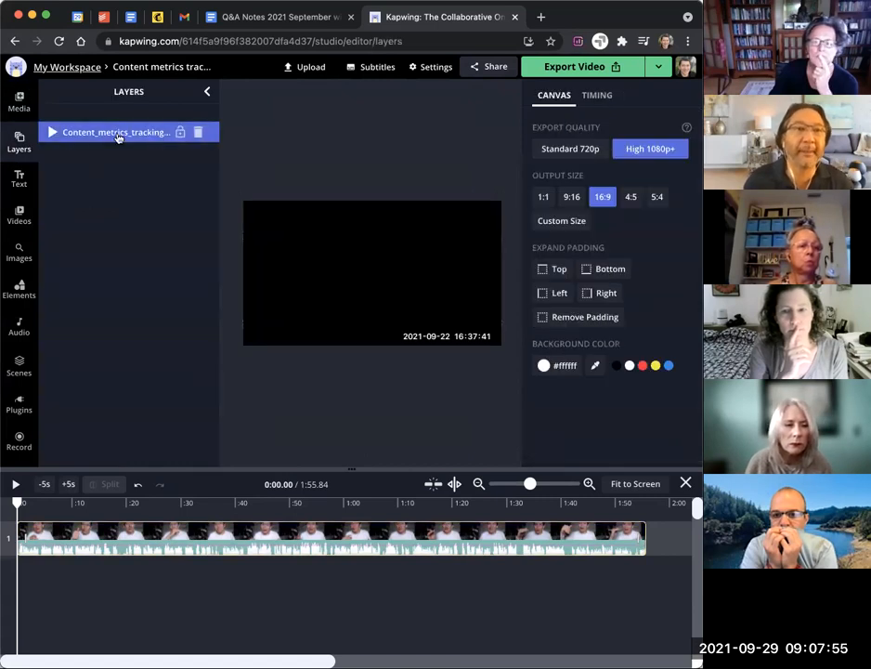
left_click(116, 132)
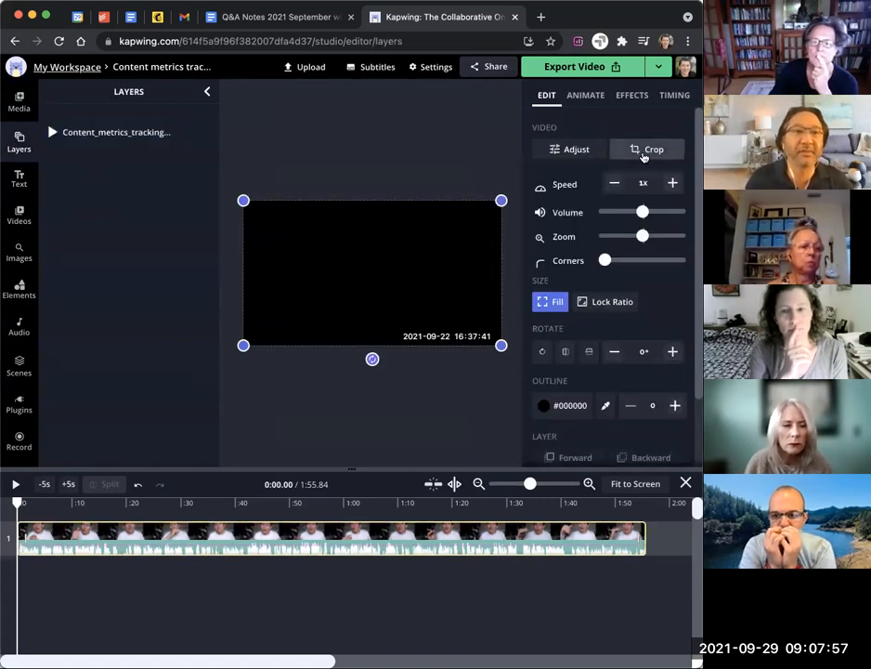
left_click(654, 149)
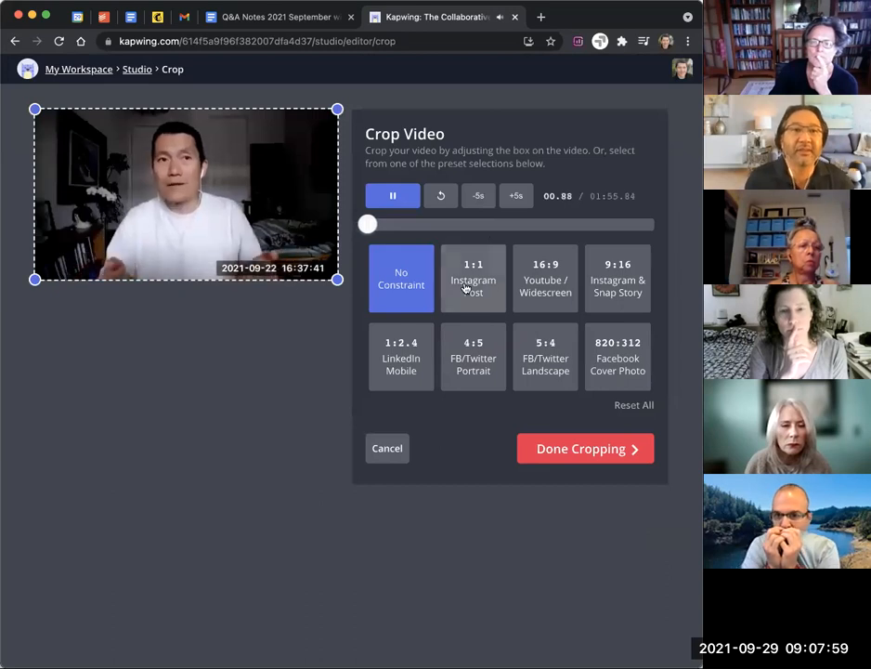
Crop the video to the 9:16 Instagram & Snap Story preset and apply it, then start a new tab
left_click(616, 279)
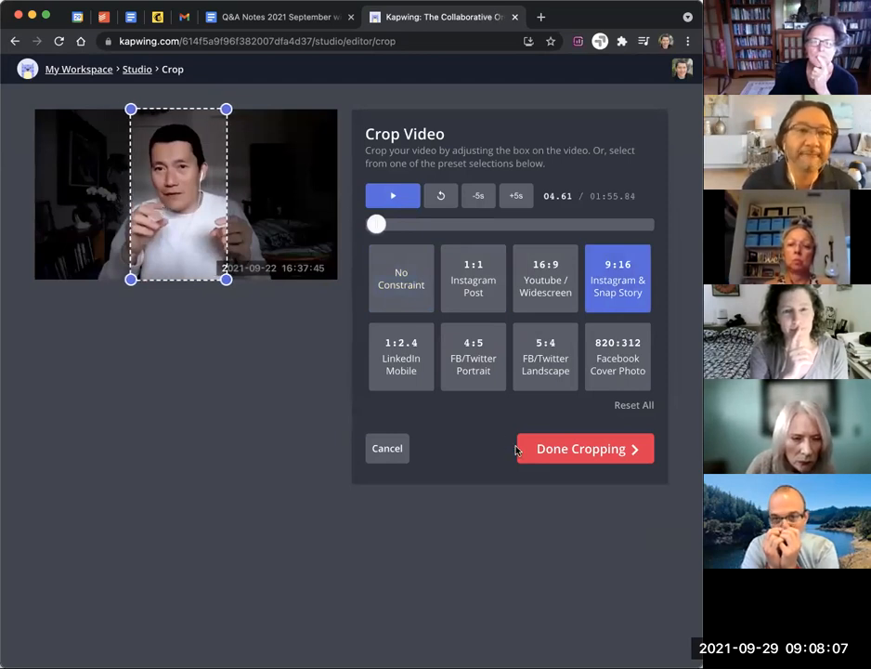
left_click(579, 448)
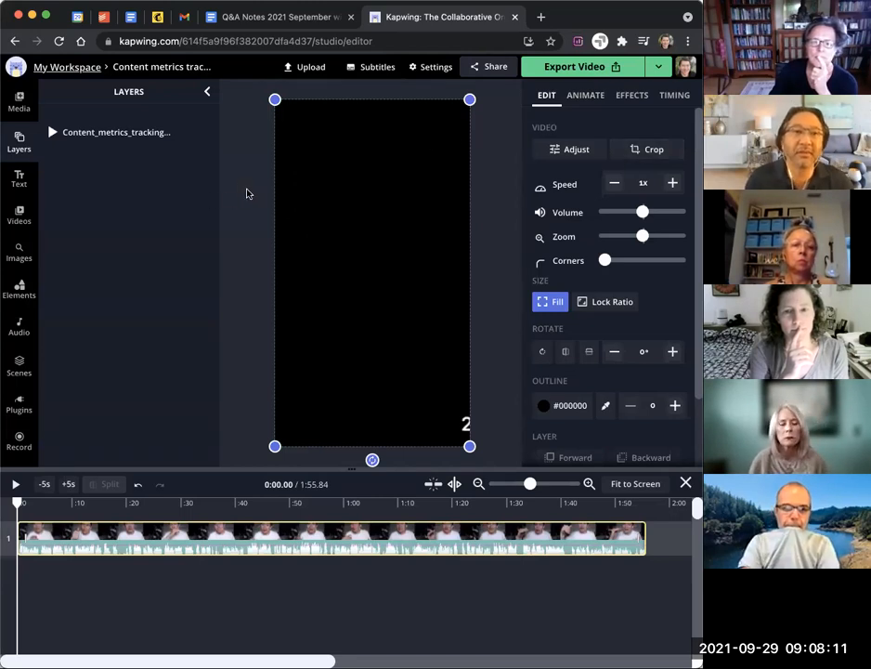
mouse_move(500, 212)
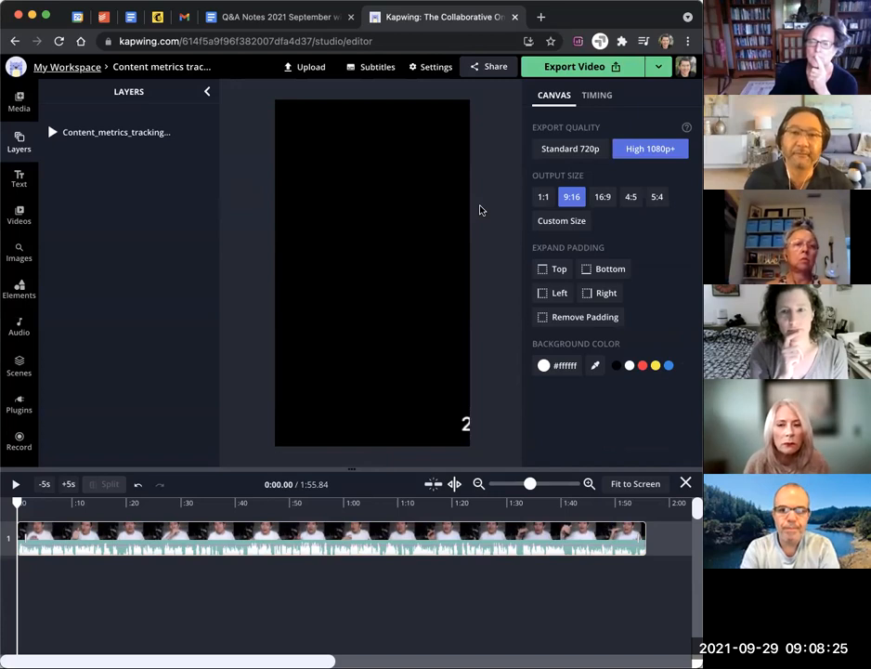
left_click(541, 17)
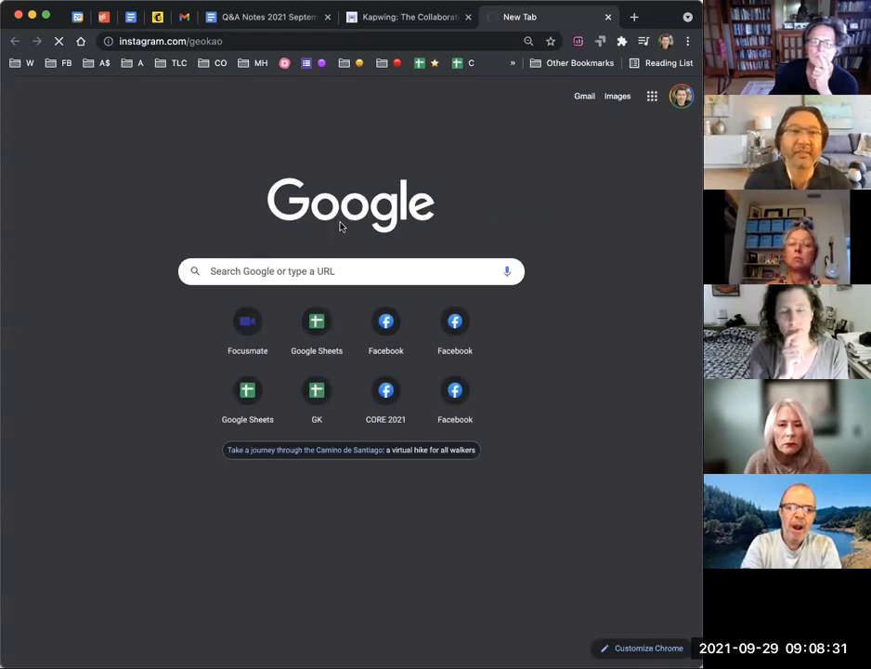
mouse_move(439, 163)
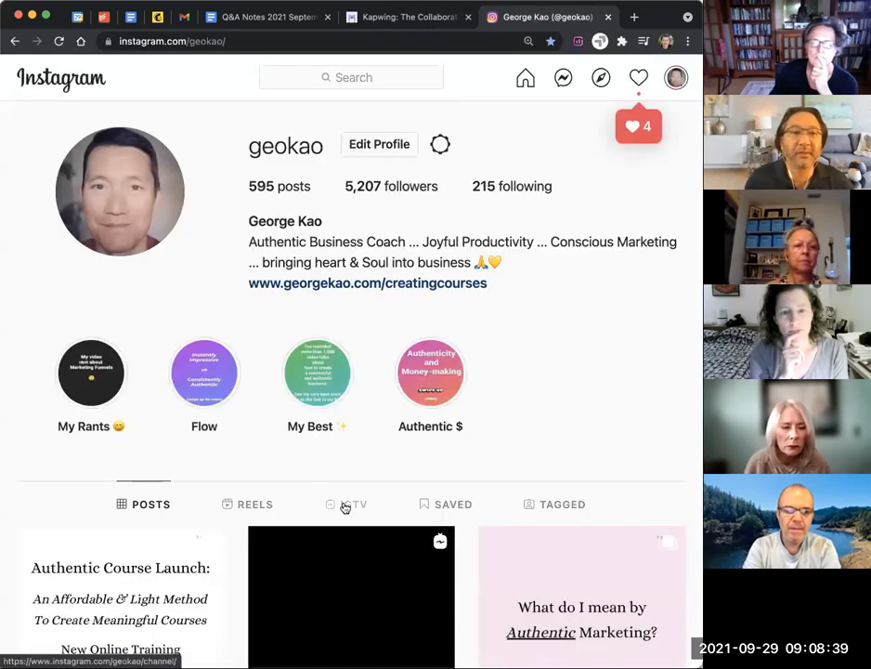
From the Instagram profile's IGTV tab, reach the Add New IGTV Video form, then return to the notes
left_click(353, 504)
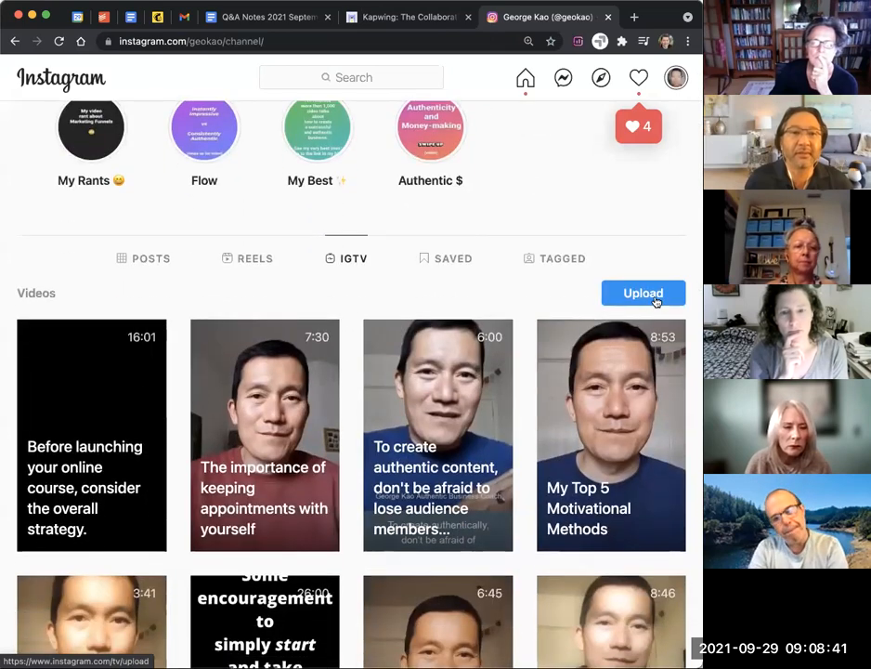
left_click(643, 294)
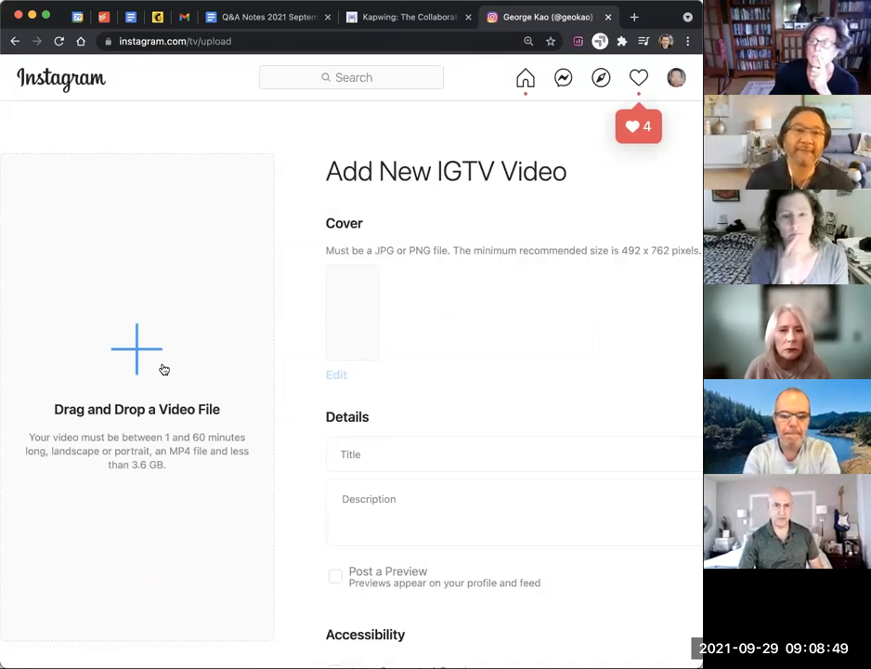
mouse_move(78, 135)
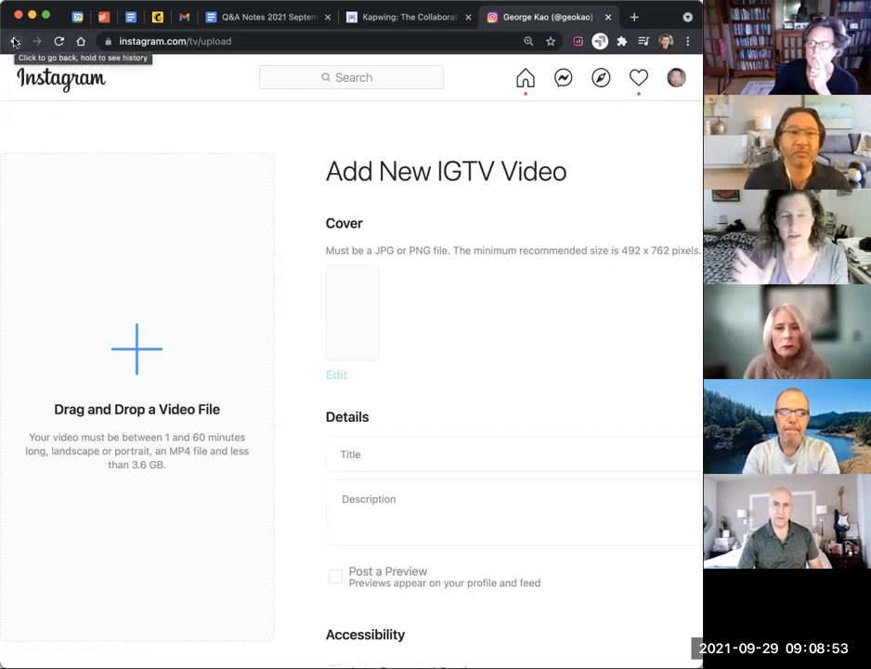
left_click(15, 40)
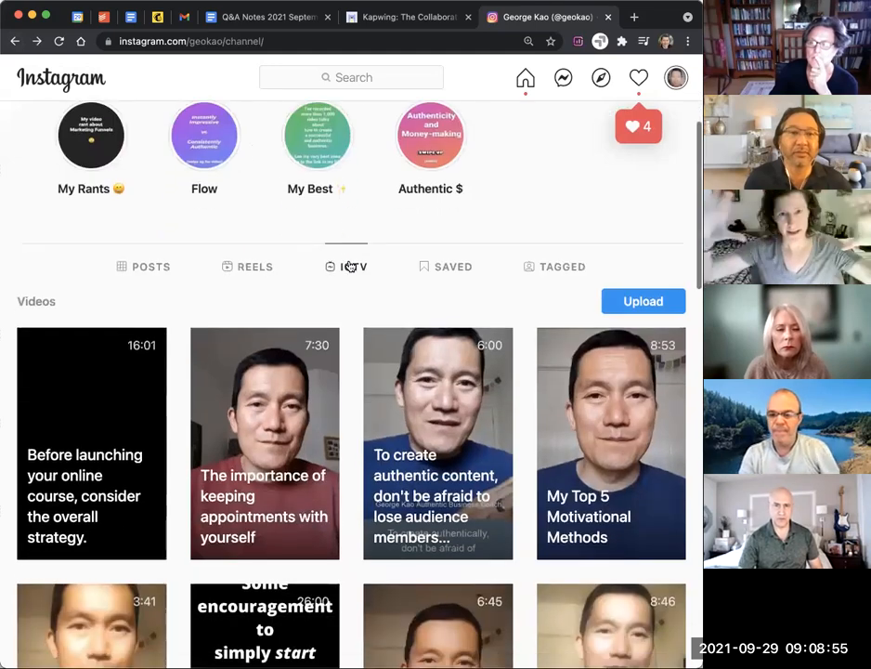
left_click(263, 442)
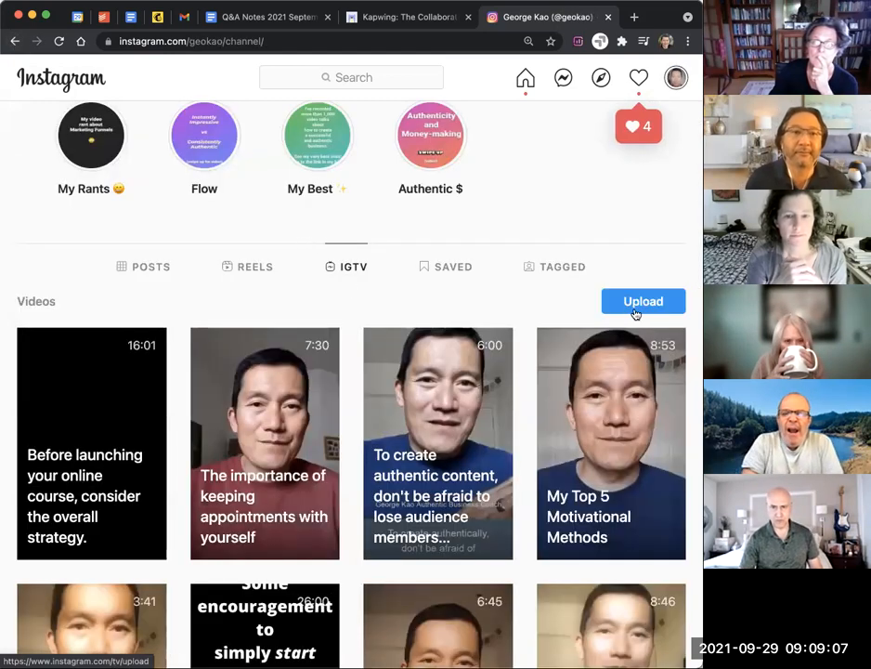
left_click(643, 301)
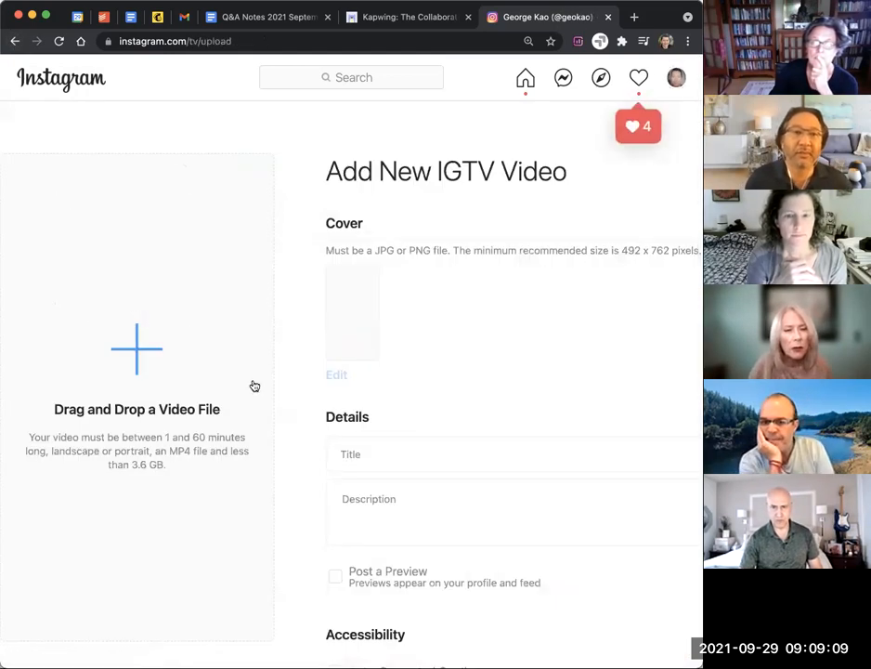
mouse_move(275, 390)
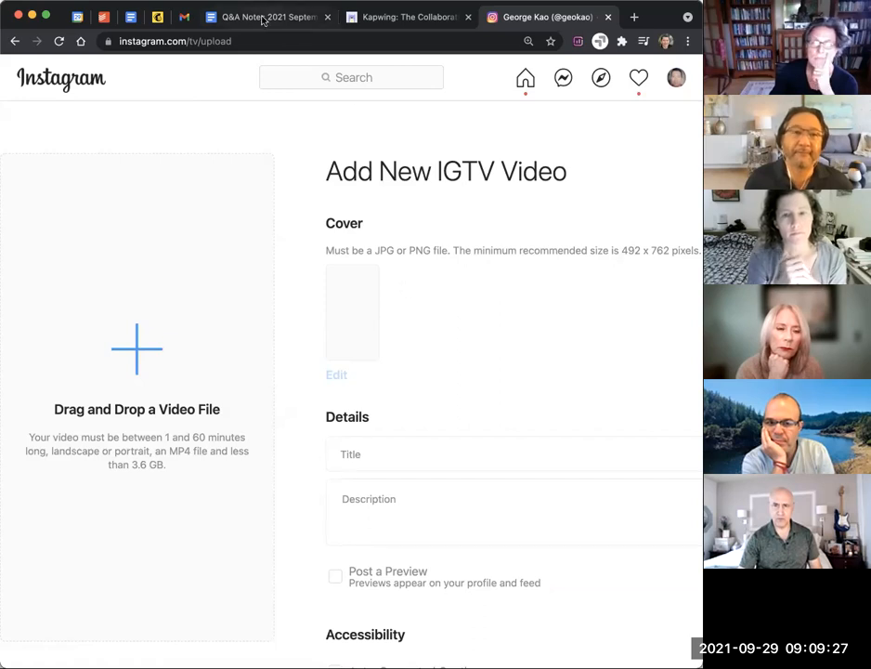
left_click(268, 17)
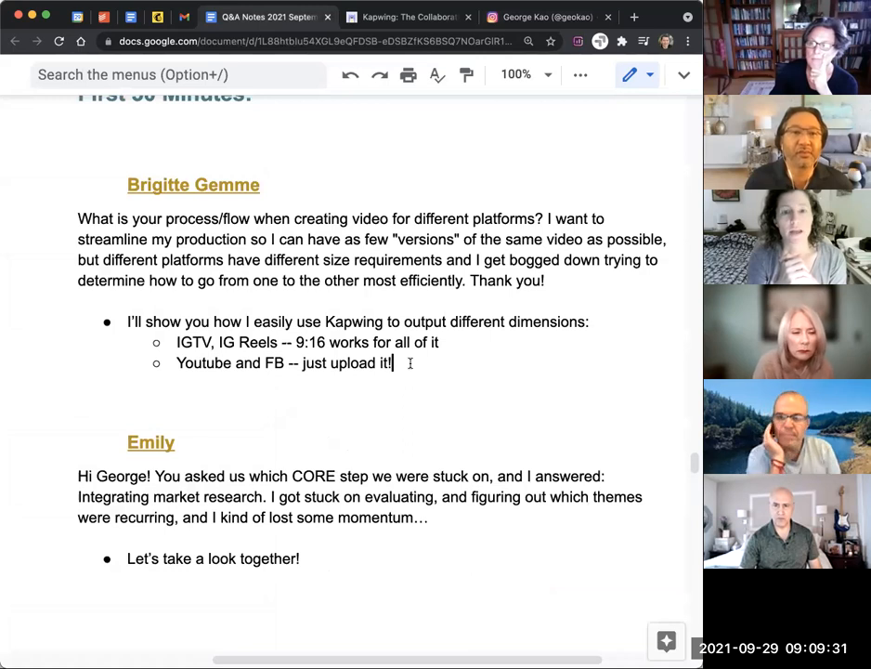
Add a new bullet above the Kapwing dimensions bullet beginning with 'Instagram'
left_click_drag(176, 362, 390, 362)
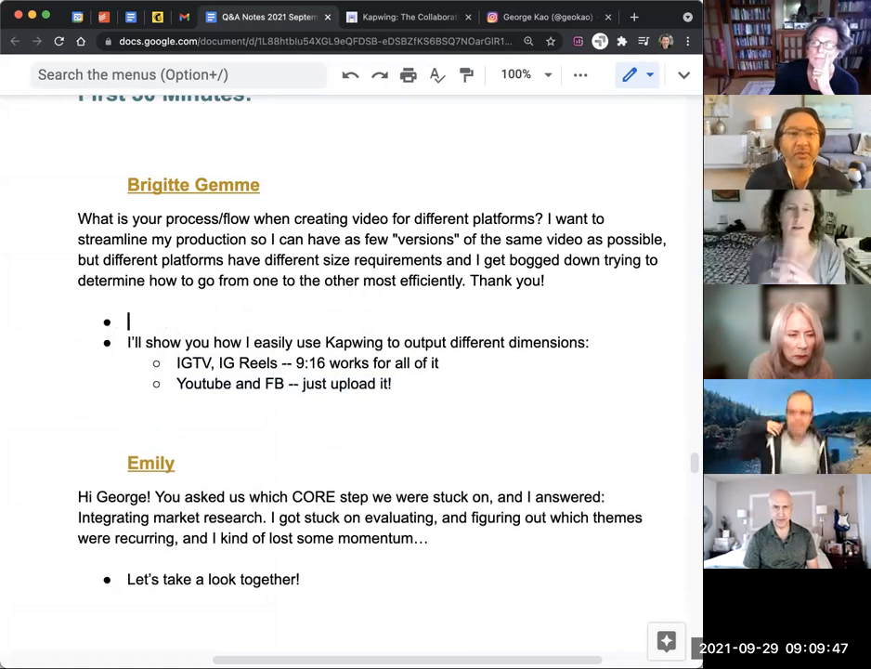
type("Instagram")
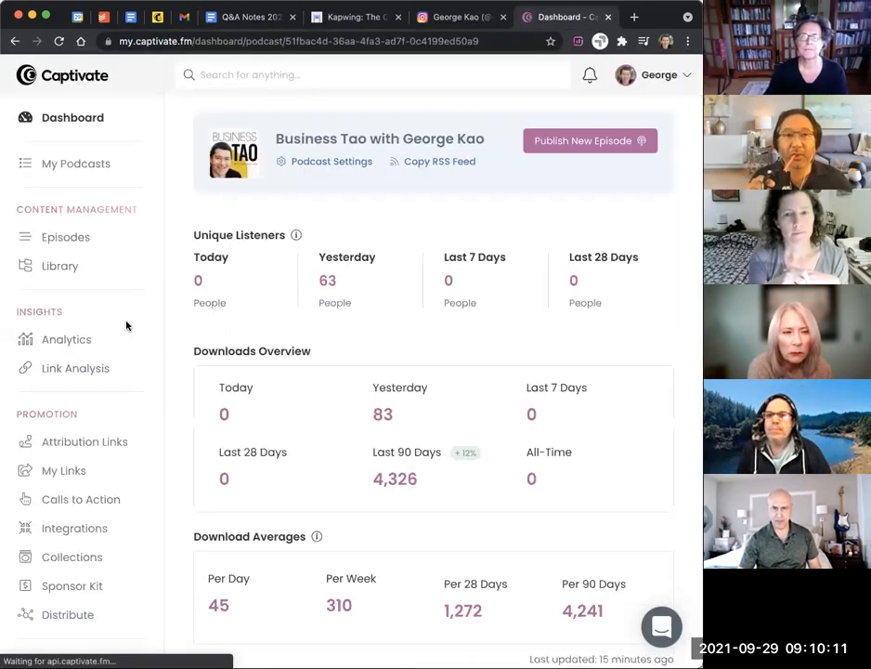
Show the Business Tao Episodes list, dismiss the Podcast Player V2 popup, and start a new tab
left_click(65, 238)
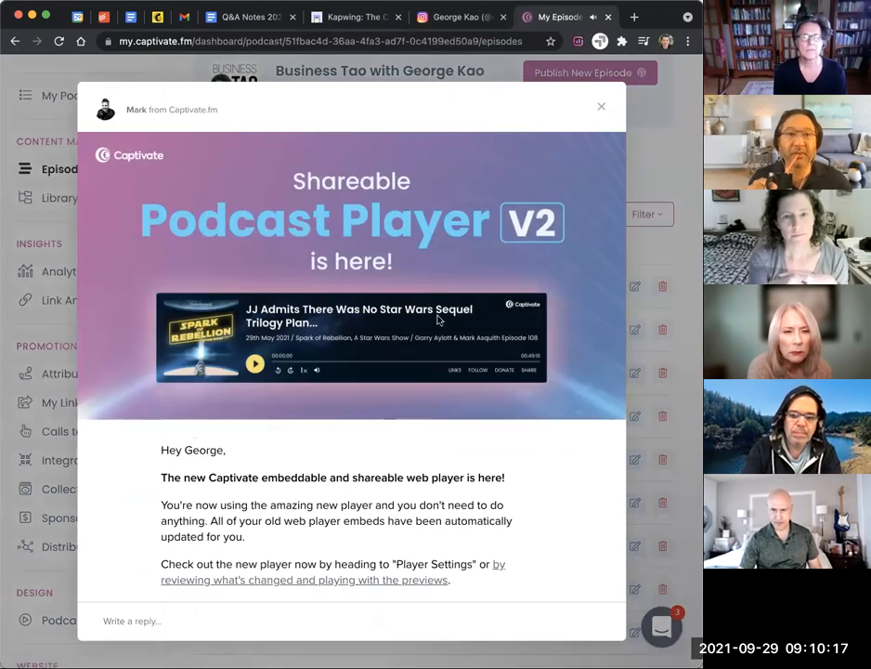
left_click(602, 106)
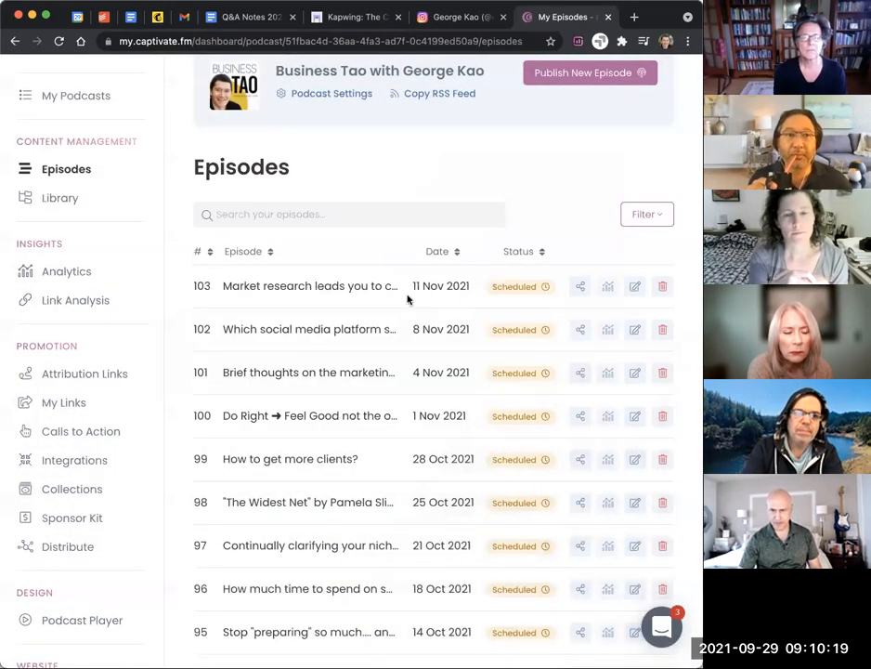
mouse_move(431, 286)
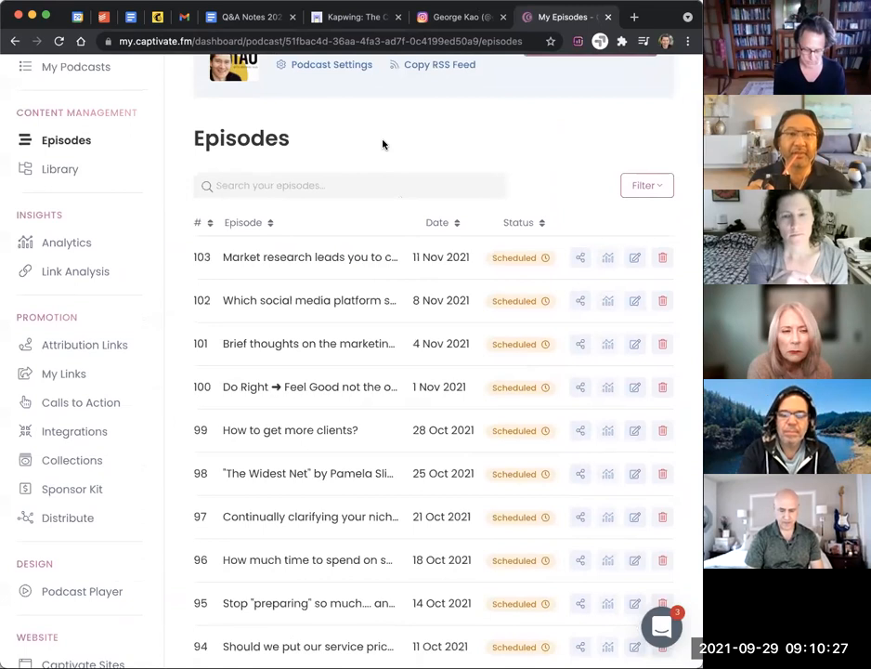
left_click(635, 17)
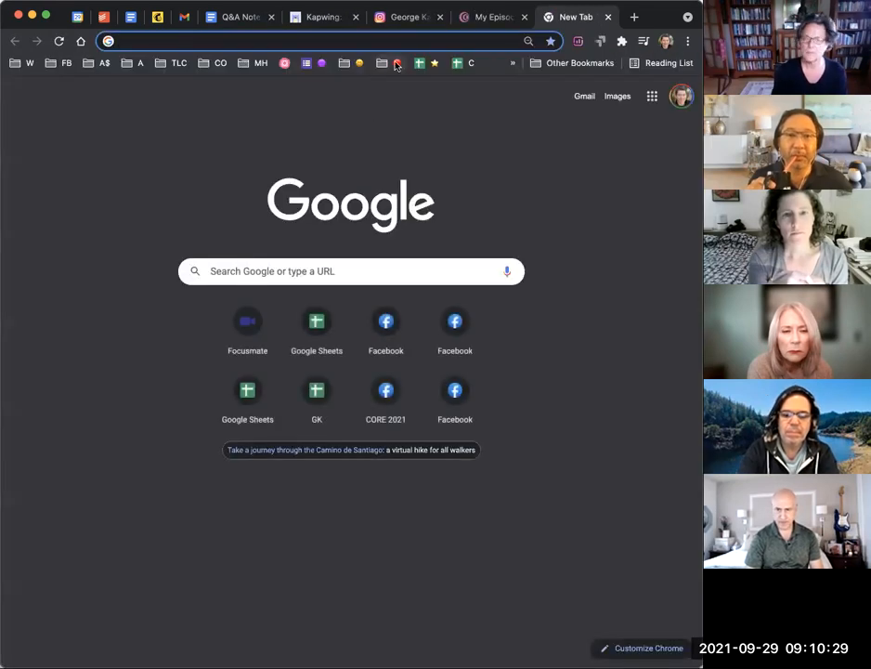
Browse the bookmarked 'Best of George Kao Videos' playlist, then return to the Q&A notes
left_click(394, 63)
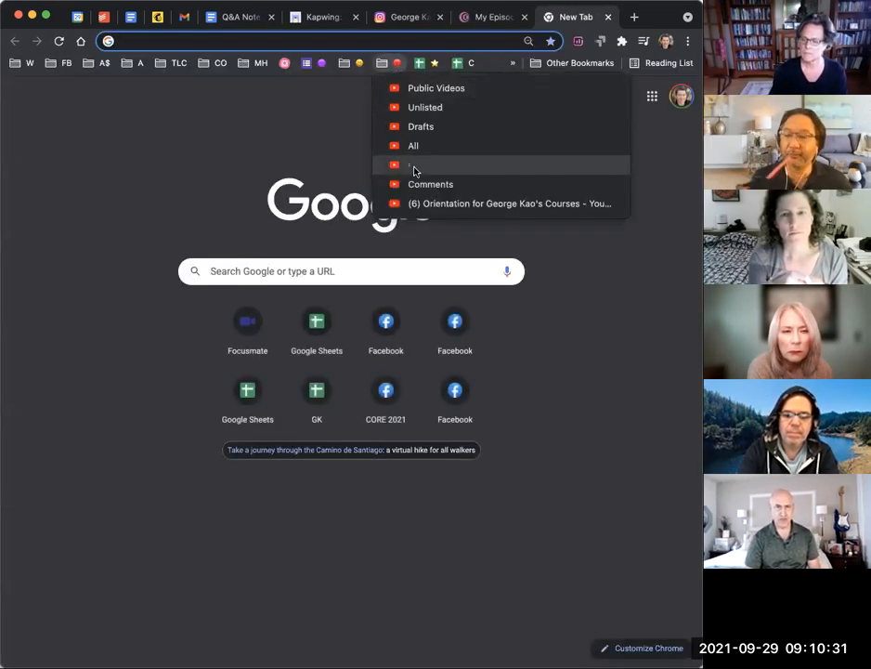
left_click(437, 164)
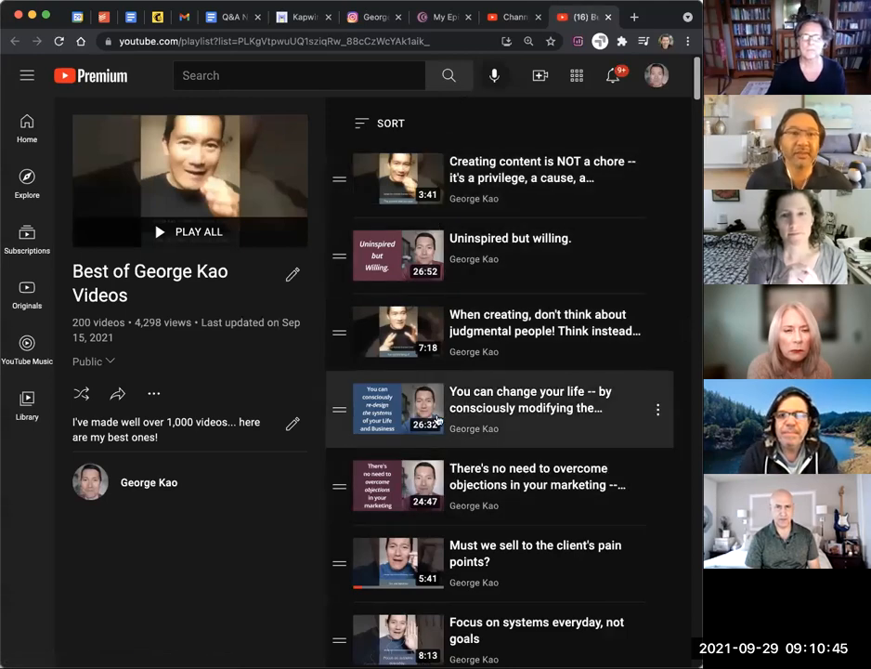
scroll("down", 3)
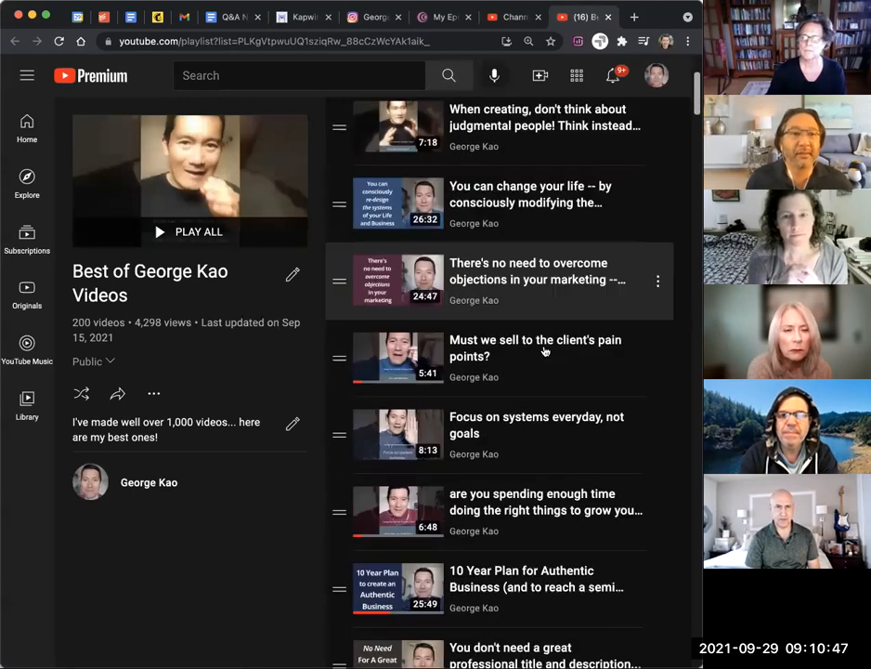
scroll("down", 3)
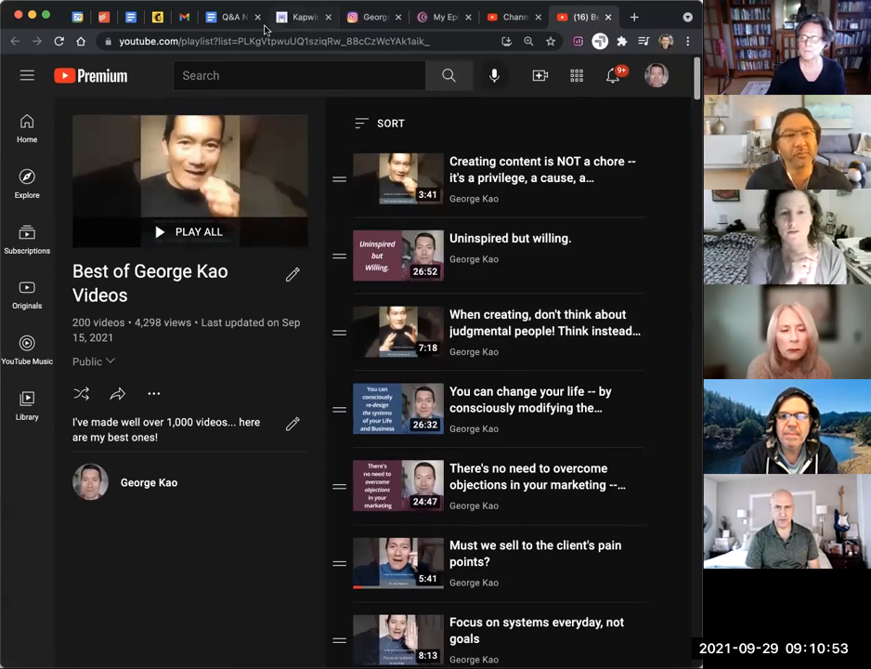
left_click(227, 17)
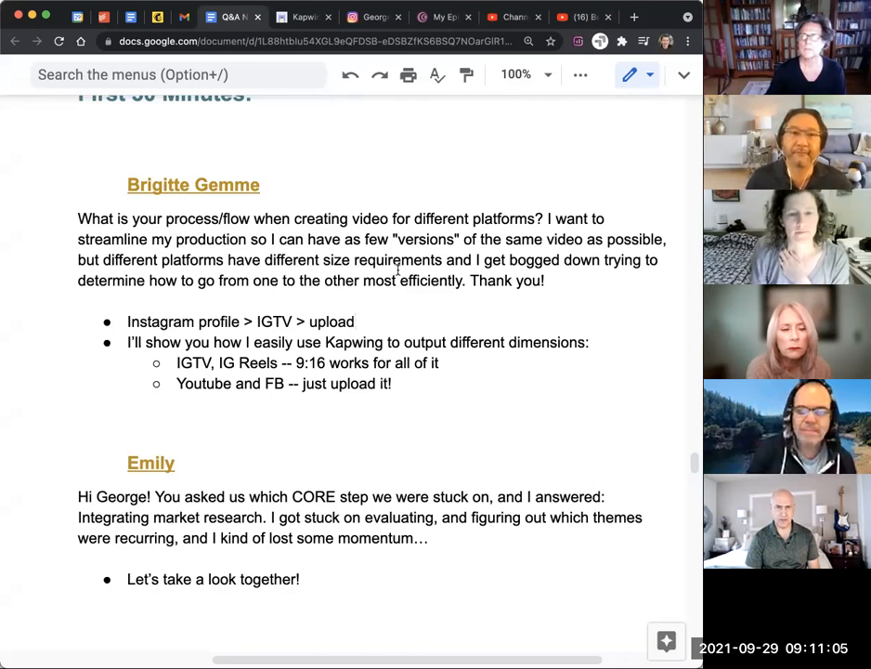
mouse_move(423, 355)
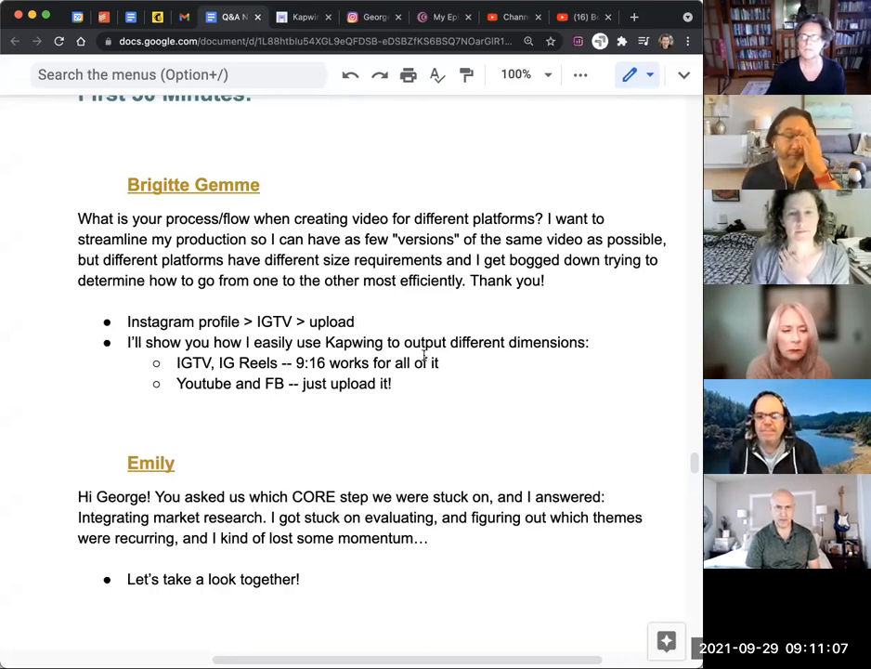
End the Instagram bullet with '(works for zoom-sized videos too).'
type("(works")
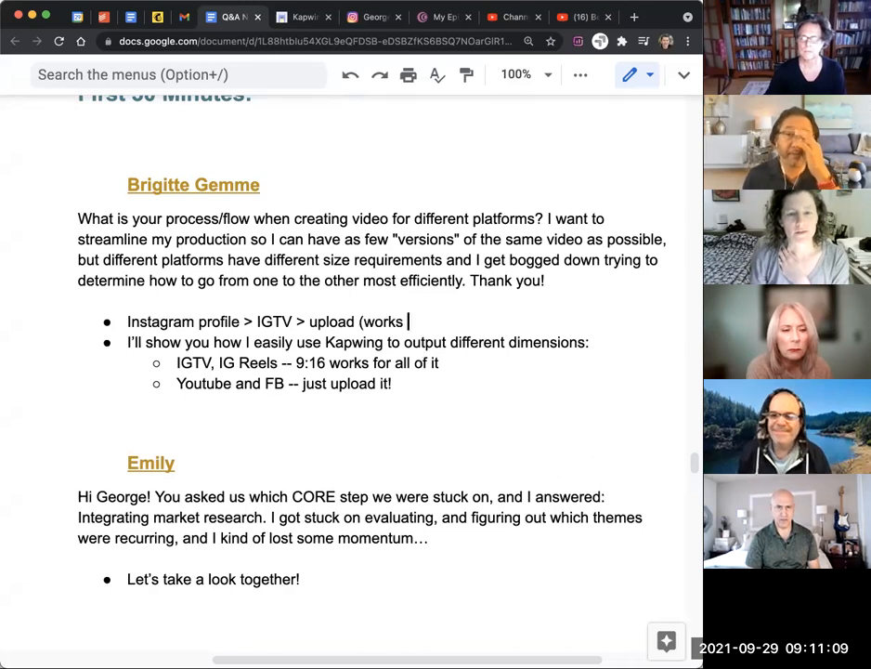
type("for zoom-sized f")
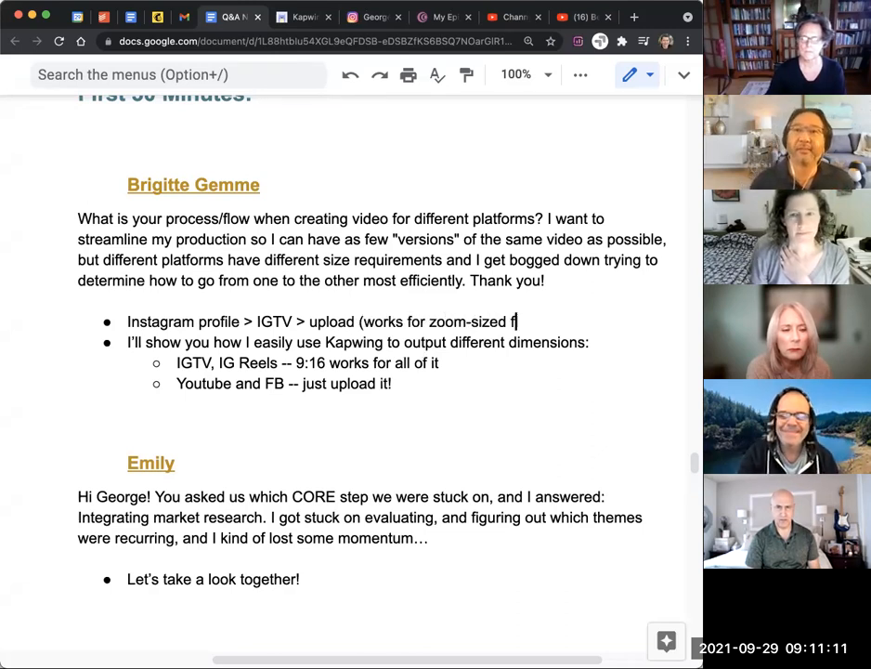
type("videos too).")
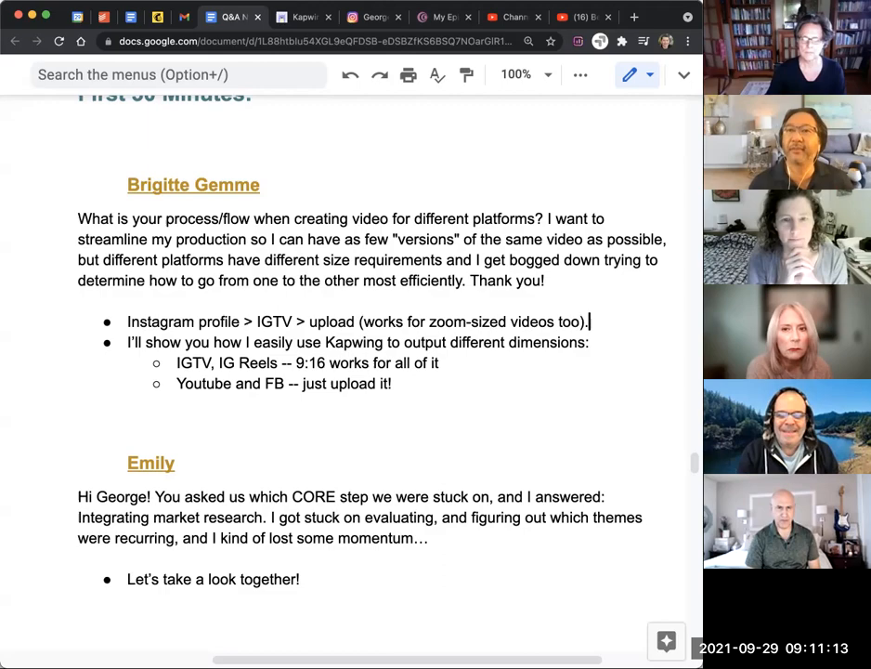